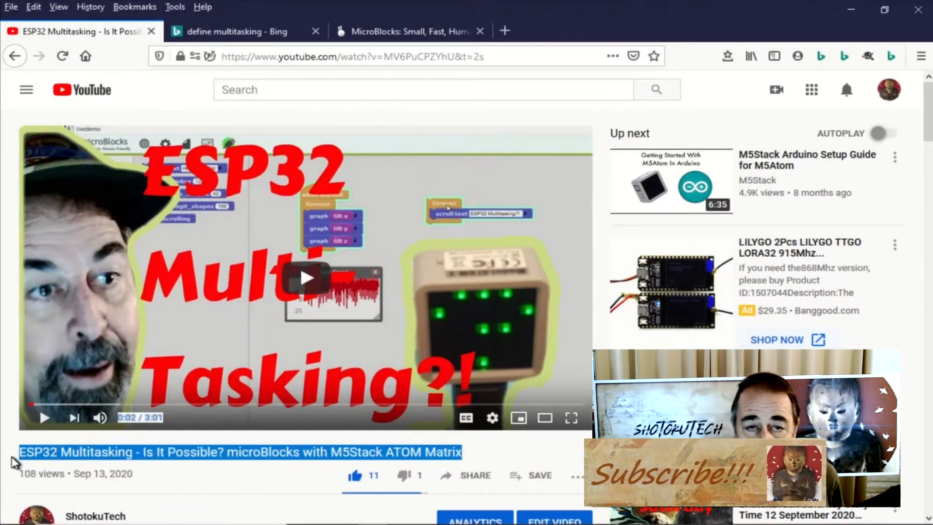
# Step: Scroll to the viewer's parallel-threads comment and highlight the phrase about several when started blocks
pyautogui.scroll(-3)
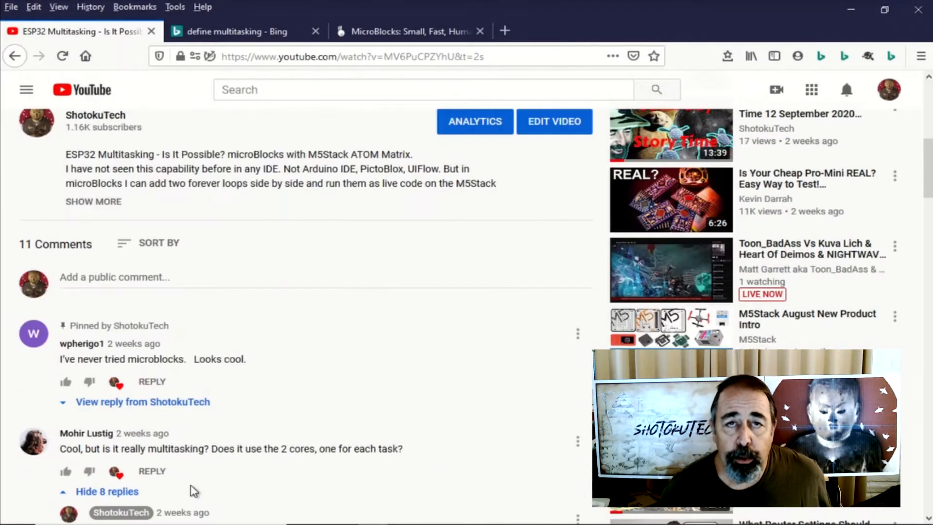
pyautogui.scroll(-3)
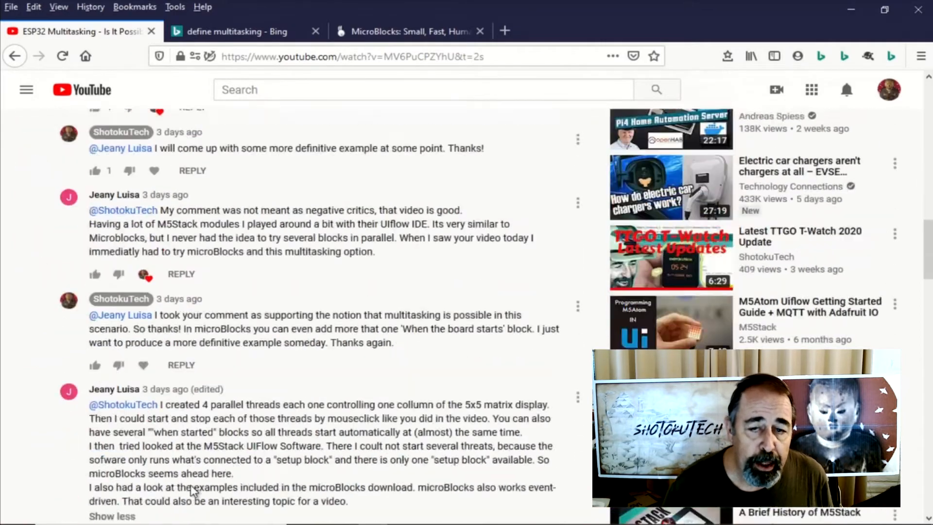
pyautogui.scroll(-3)
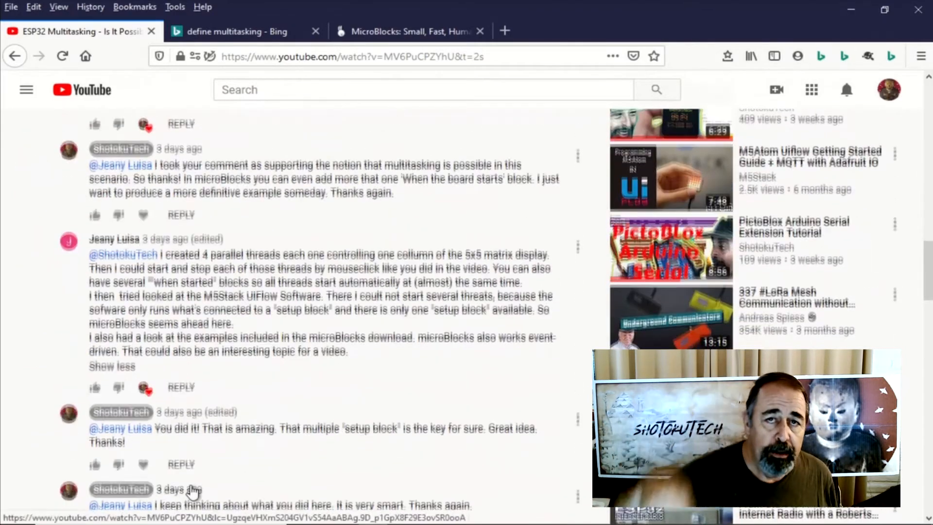
pyautogui.scroll(-3)
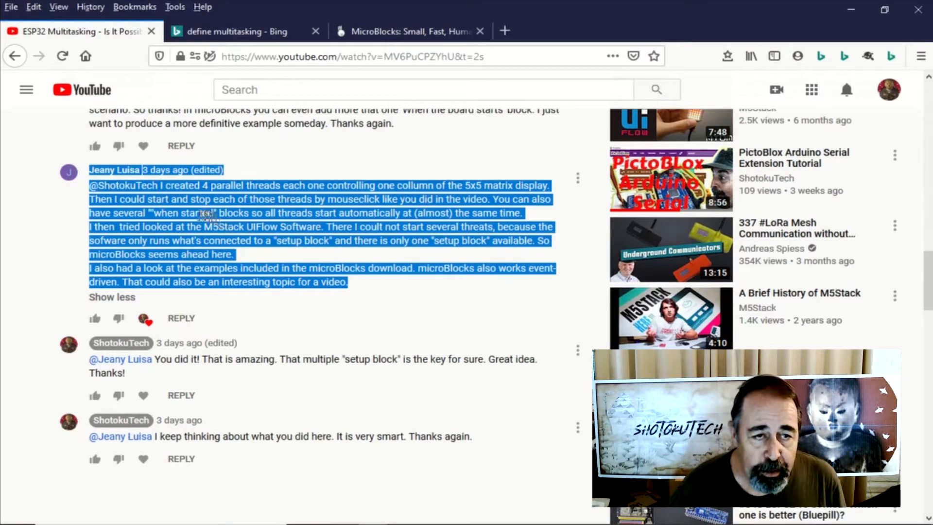
pyautogui.doubleClick(198, 212)
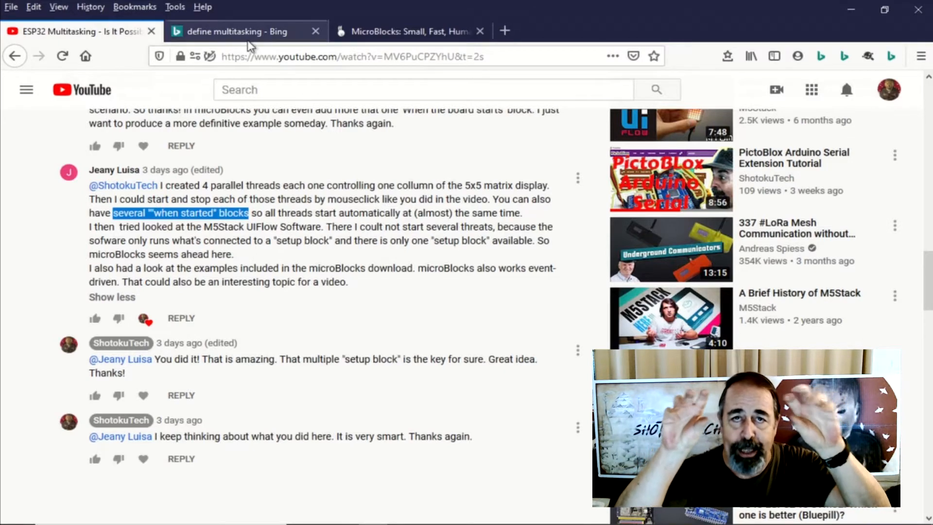
# Step: Switch to the 'define multitasking - Bing' results showing the computing definition
pyautogui.click(241, 31)
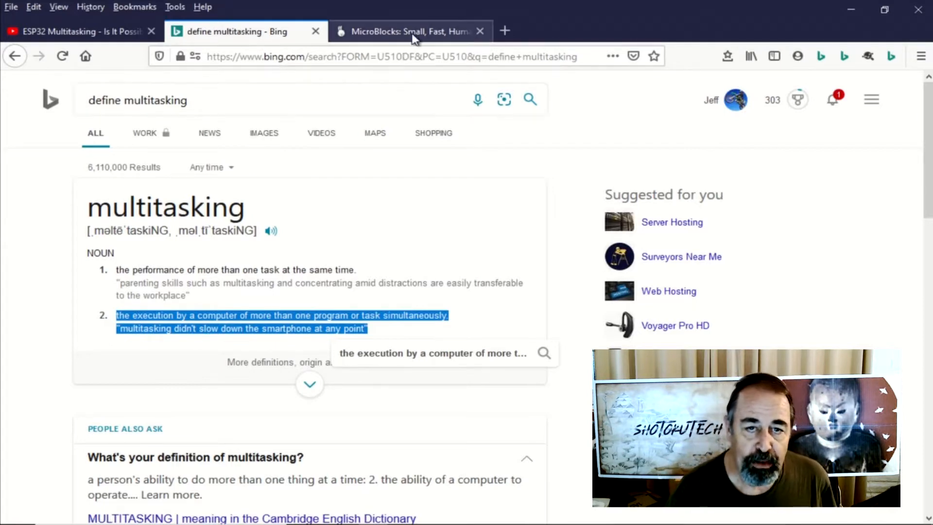
# Step: Show microblocks.fun and scroll toward 'What makes MicroBlocks special?'
pyautogui.click(408, 31)
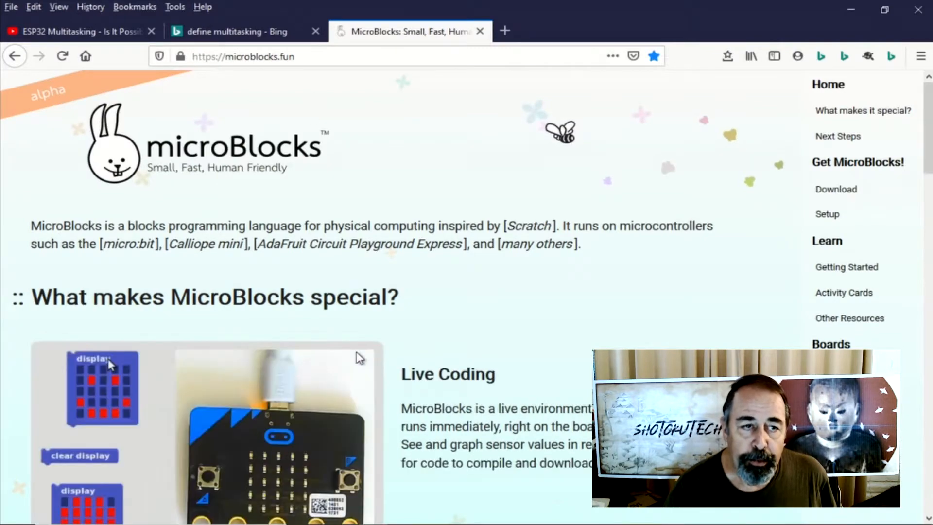
pyautogui.scroll(-3)
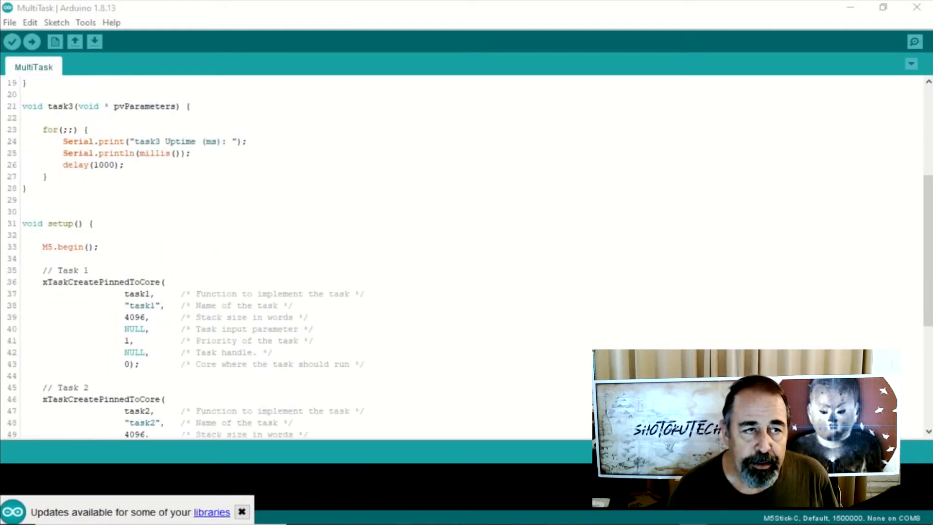
# Step: Walk through task1–task3 and their xTaskCreatePinnedToCore calls, pointing out task 2's stack size
pyautogui.scroll(-3)
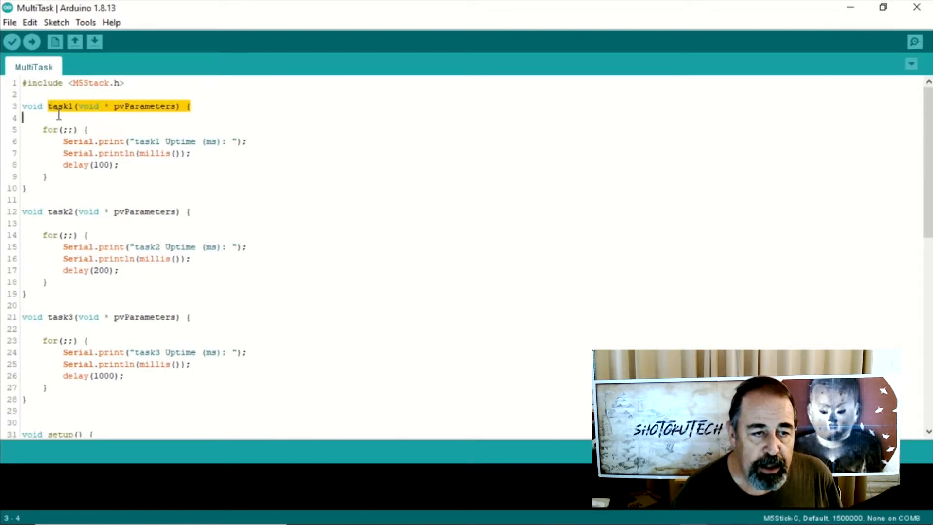
pyautogui.click(50, 212)
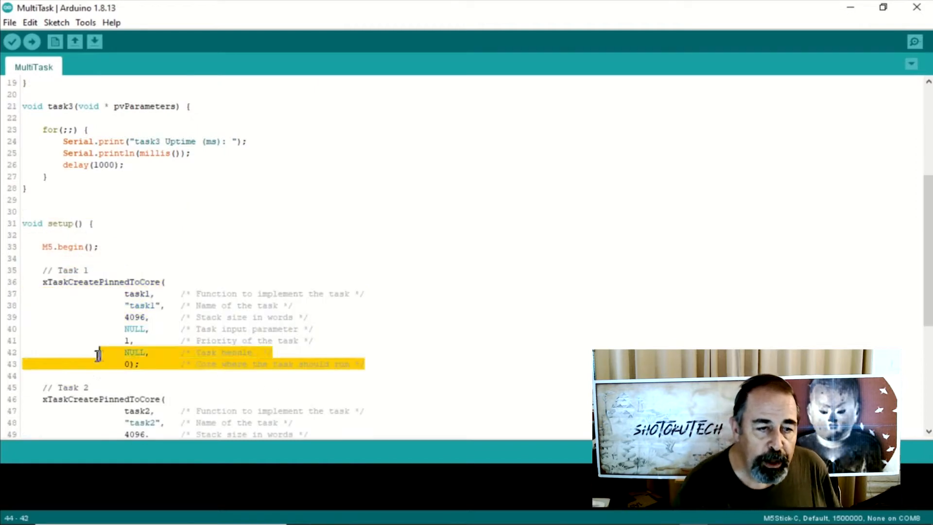
pyautogui.scroll(-3)
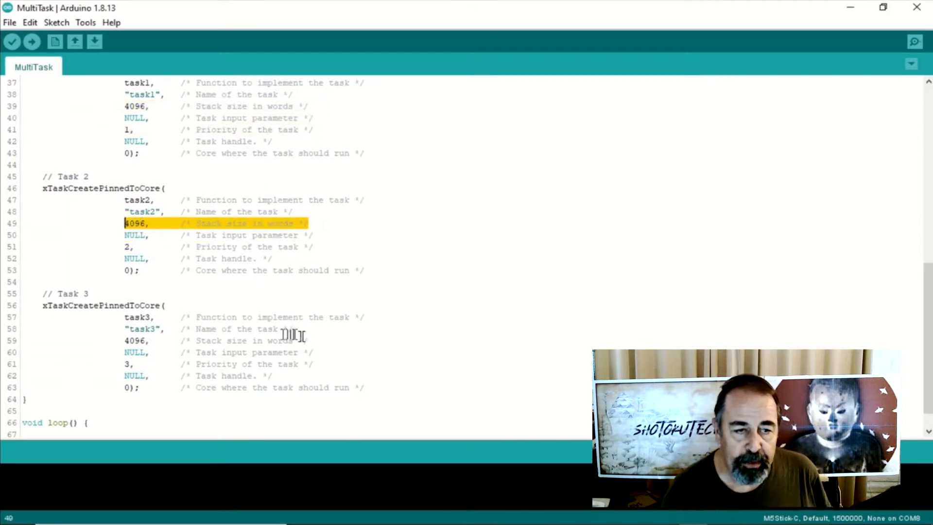
pyautogui.click(84, 22)
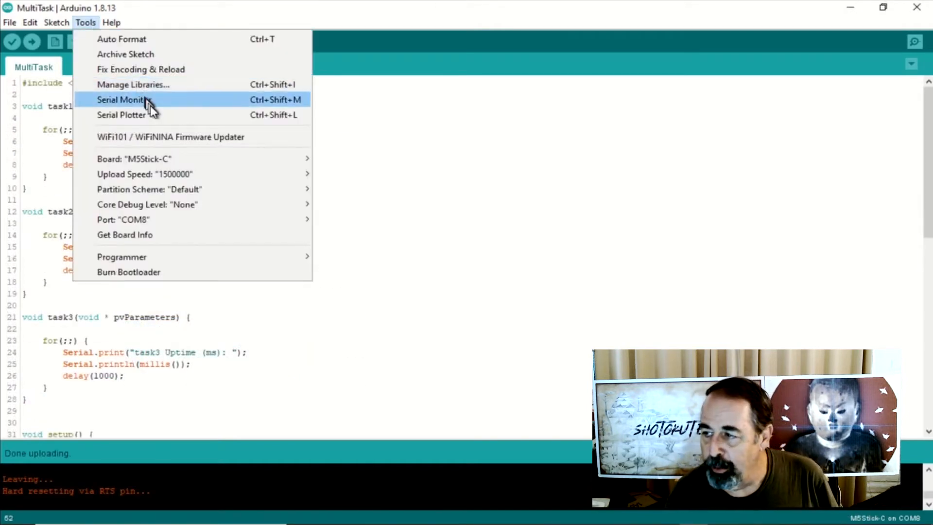
# Step: Open the Serial Monitor to watch task1, task2 and task3 print their uptime on COM8
pyautogui.click(124, 99)
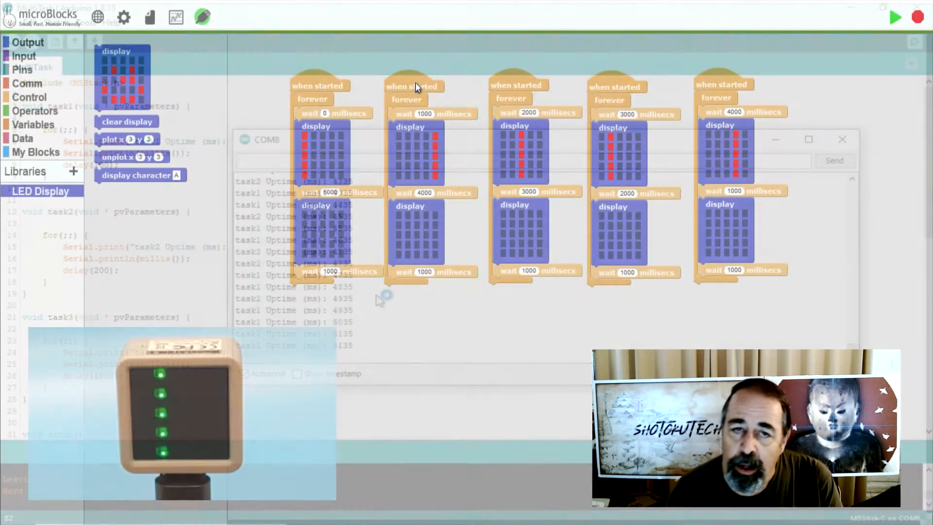
pyautogui.click(842, 140)
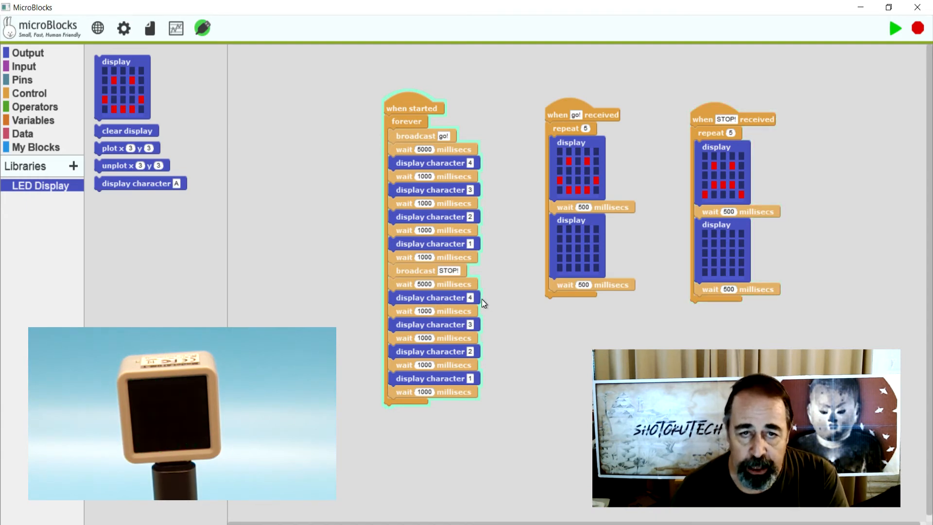
pyautogui.moveTo(497, 369)
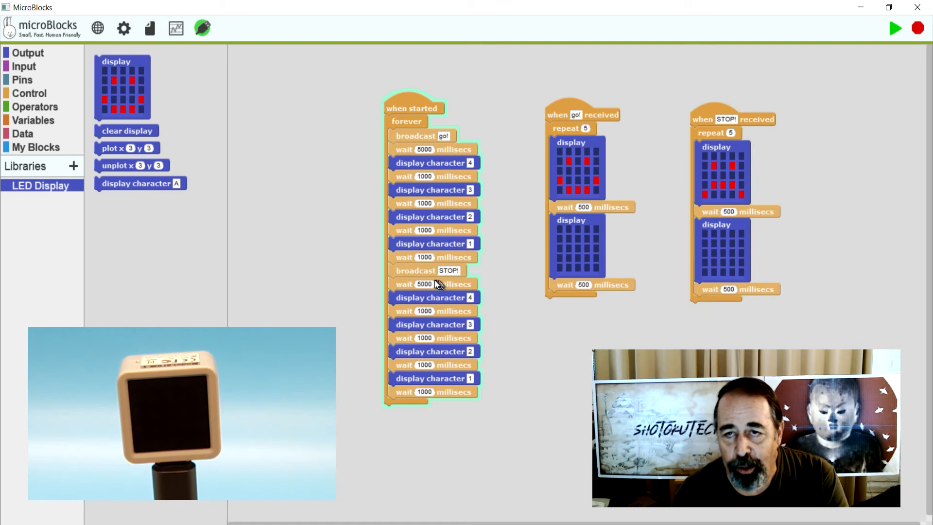
pyautogui.moveTo(432, 337)
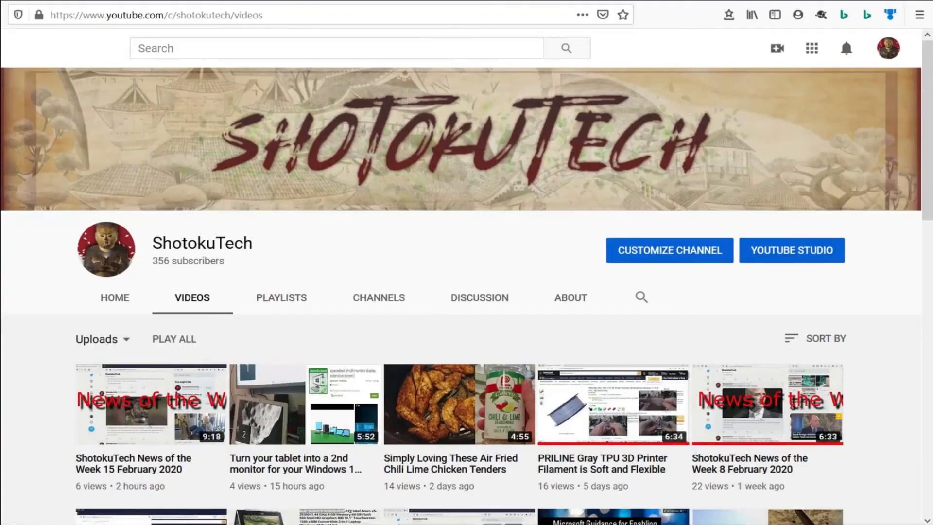
# Step: Scroll the ShotokuTech uploads list down to videos from eight and nine months ago
pyautogui.scroll(-3)
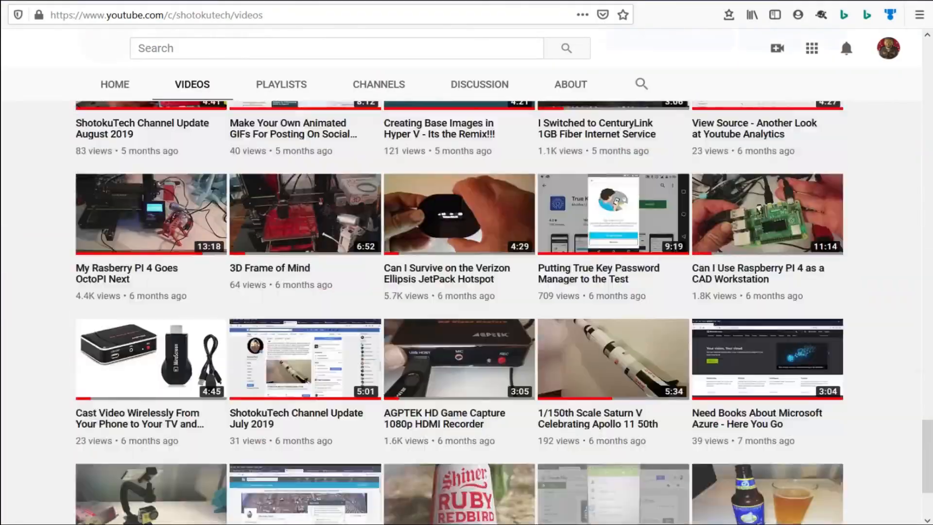
pyautogui.scroll(-3)
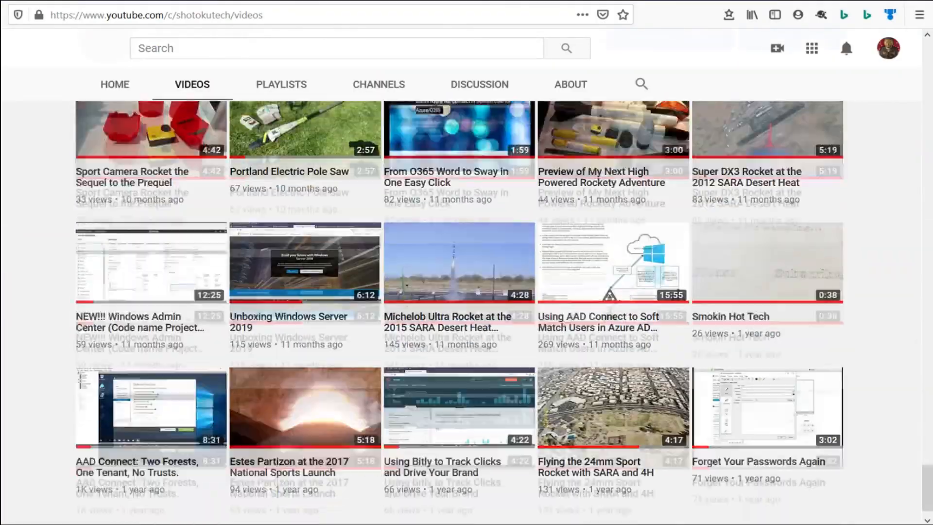
pyautogui.scroll(-3)
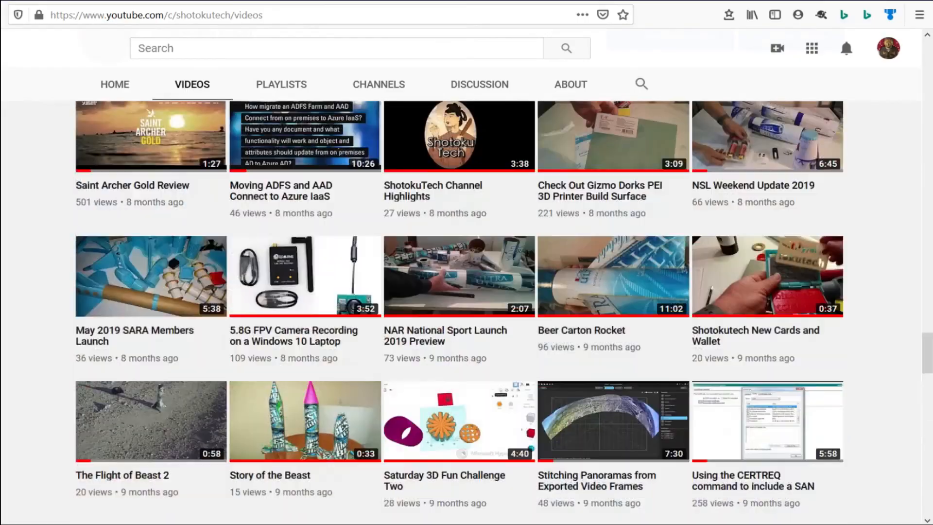